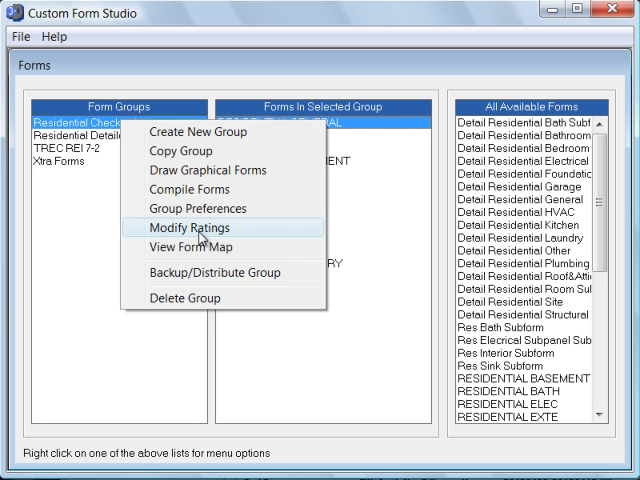
Open Modify Ratings for the Residential Checkstyle form group
left_click(187, 228)
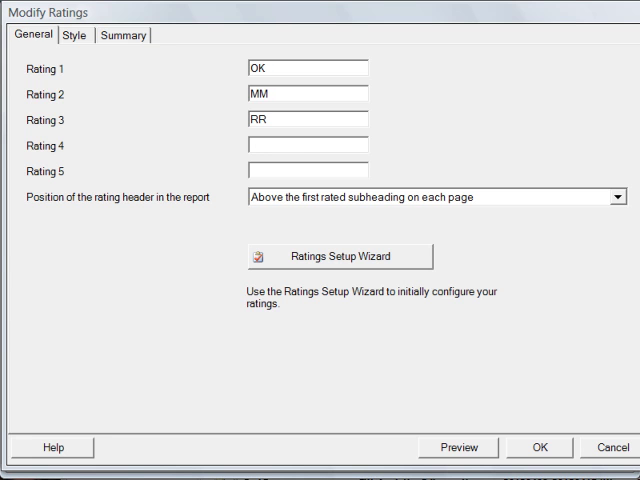
mouse_move(296, 451)
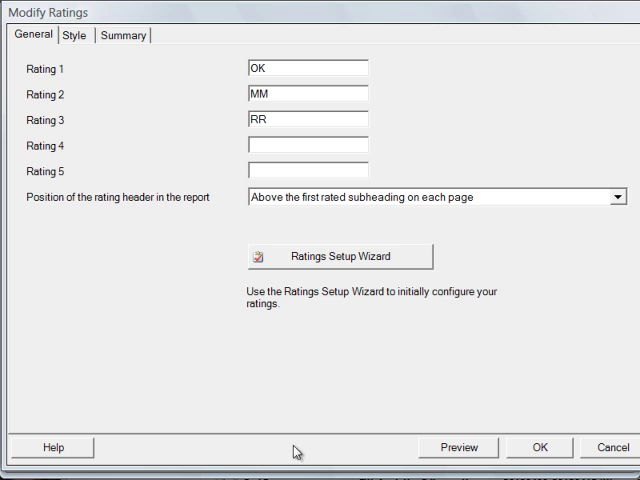
mouse_move(246, 104)
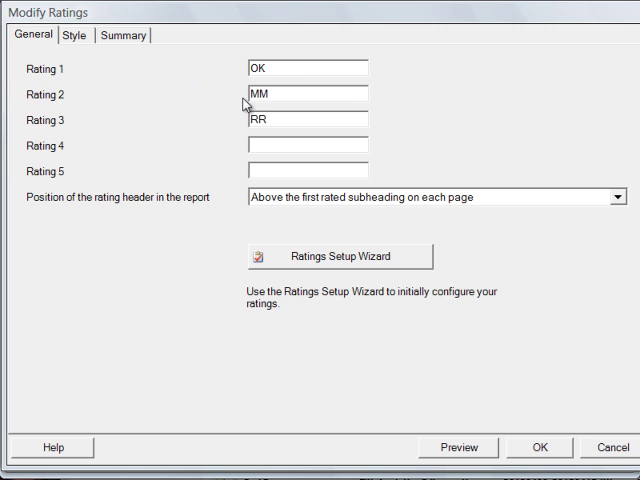
mouse_move(241, 128)
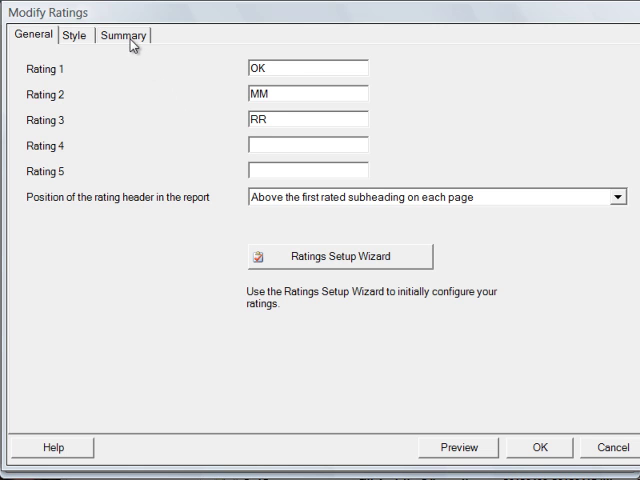
On the Summary tab, enable building the summary from selected ratings
left_click(123, 35)
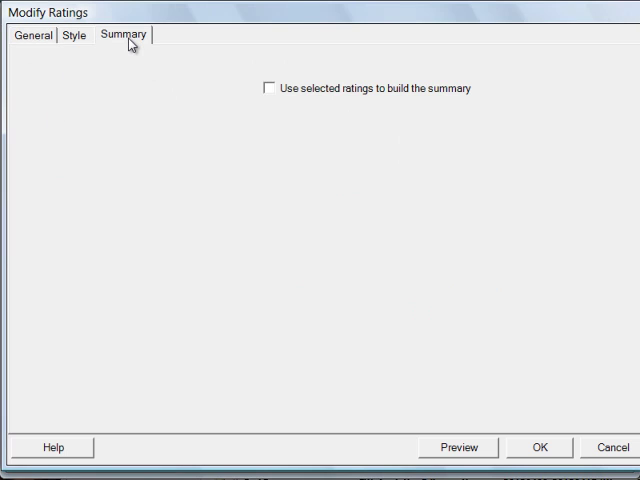
mouse_move(211, 88)
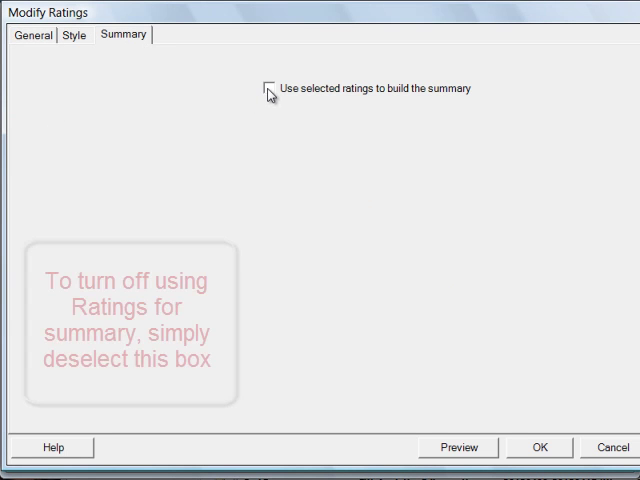
left_click(269, 88)
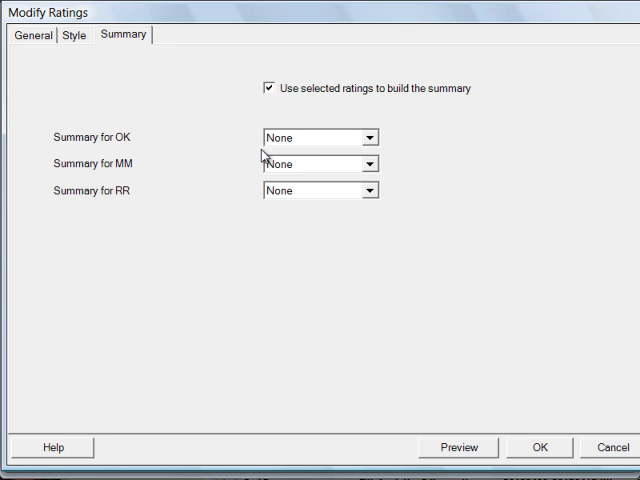
mouse_move(131, 201)
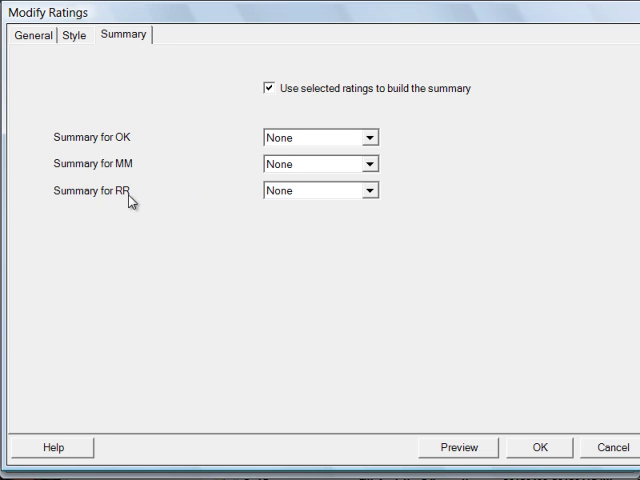
Map RR to Summary 1 and accept the rating changes
left_click(371, 190)
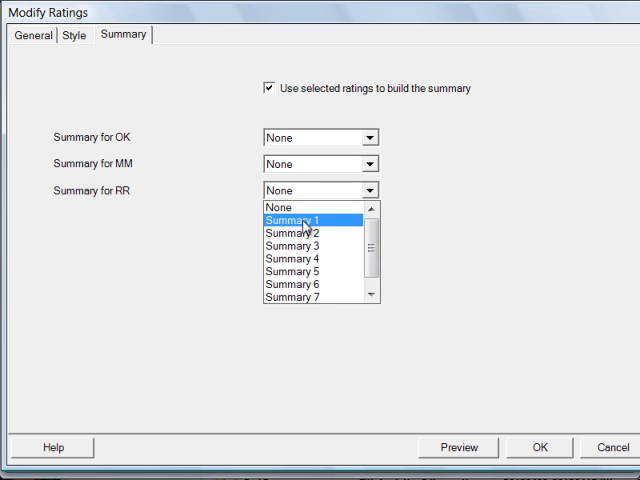
left_click(305, 219)
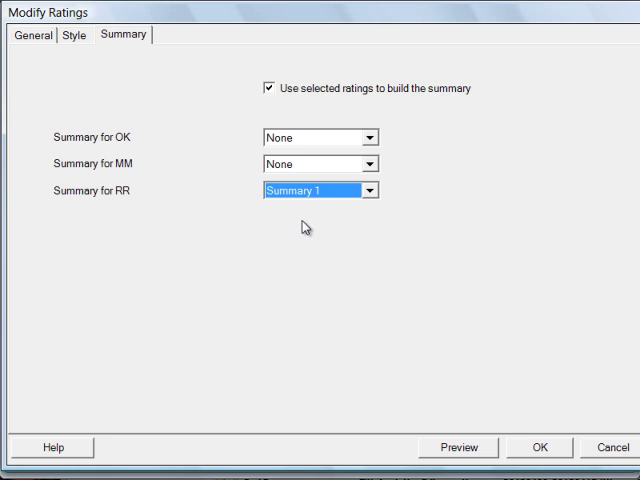
mouse_move(376, 298)
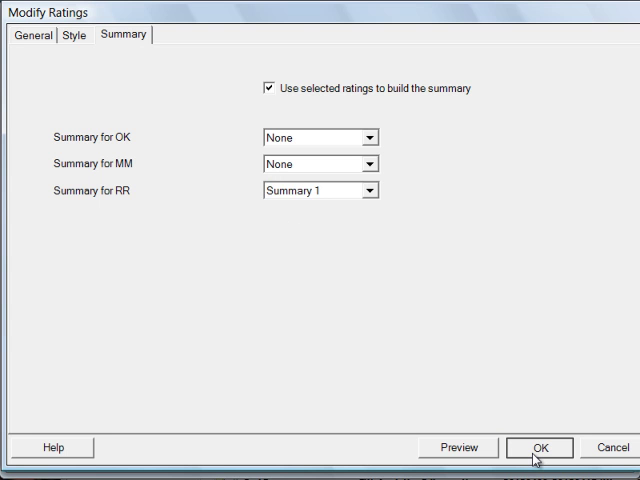
left_click(540, 447)
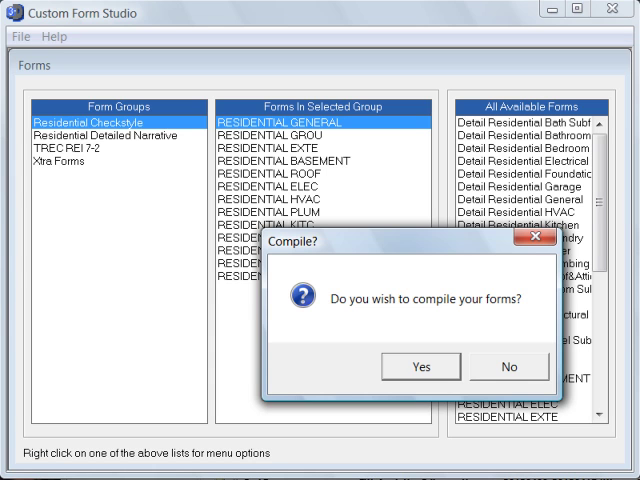
mouse_move(418, 367)
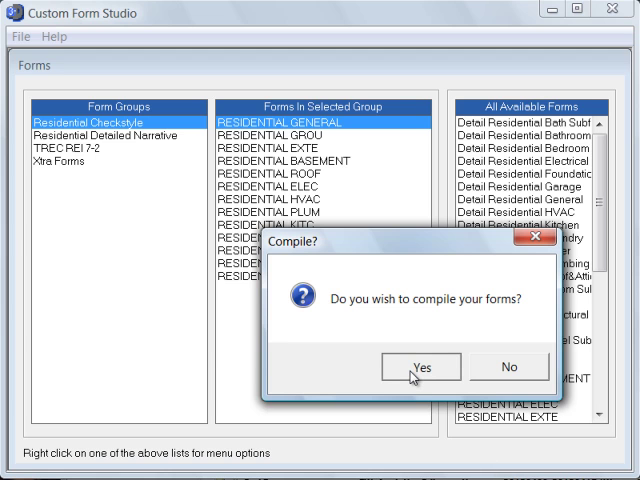
Confirm compiling and compile the Residential Checkstyle form group
left_click(421, 366)
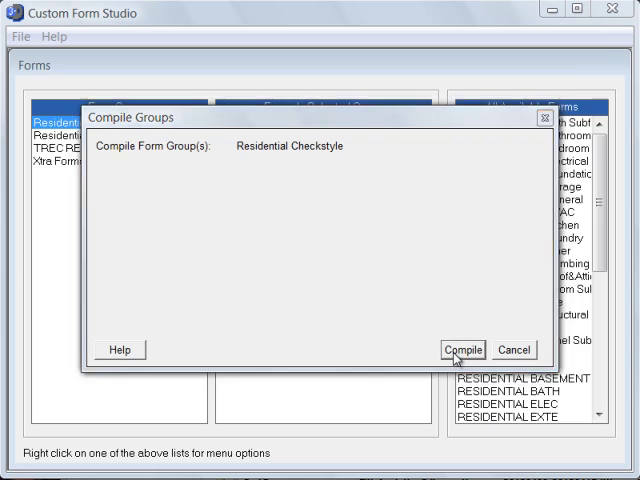
left_click(462, 349)
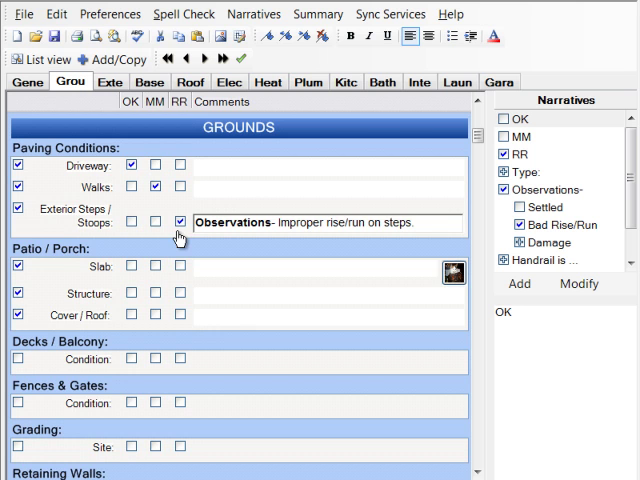
mouse_move(178, 320)
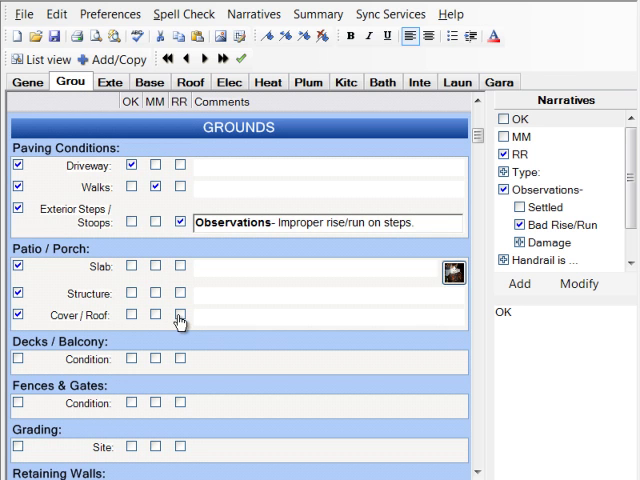
Rate Patio/Porch Cover/Roof RR with the 'over spanned/sagging/damaged' narrative comment
left_click(180, 314)
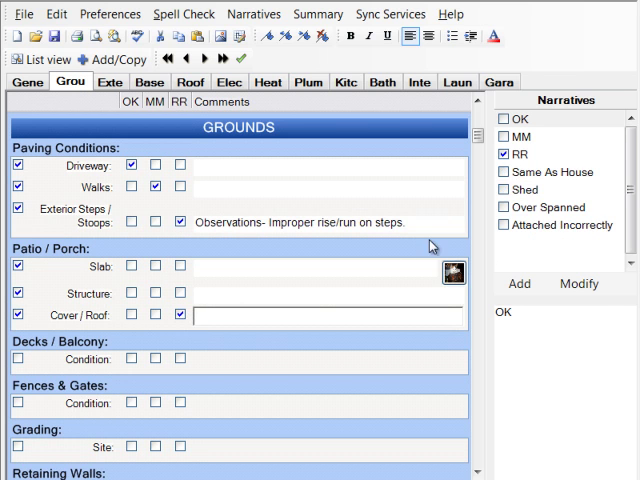
left_click(503, 207)
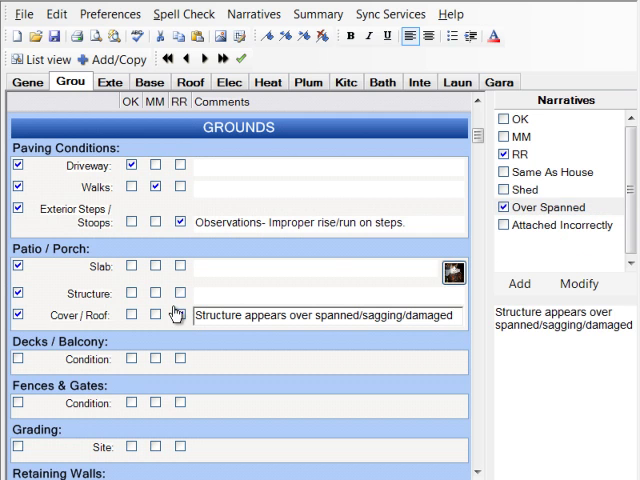
left_click(180, 316)
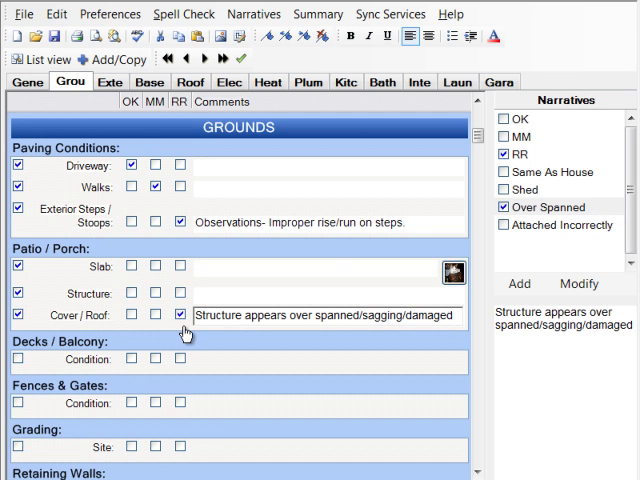